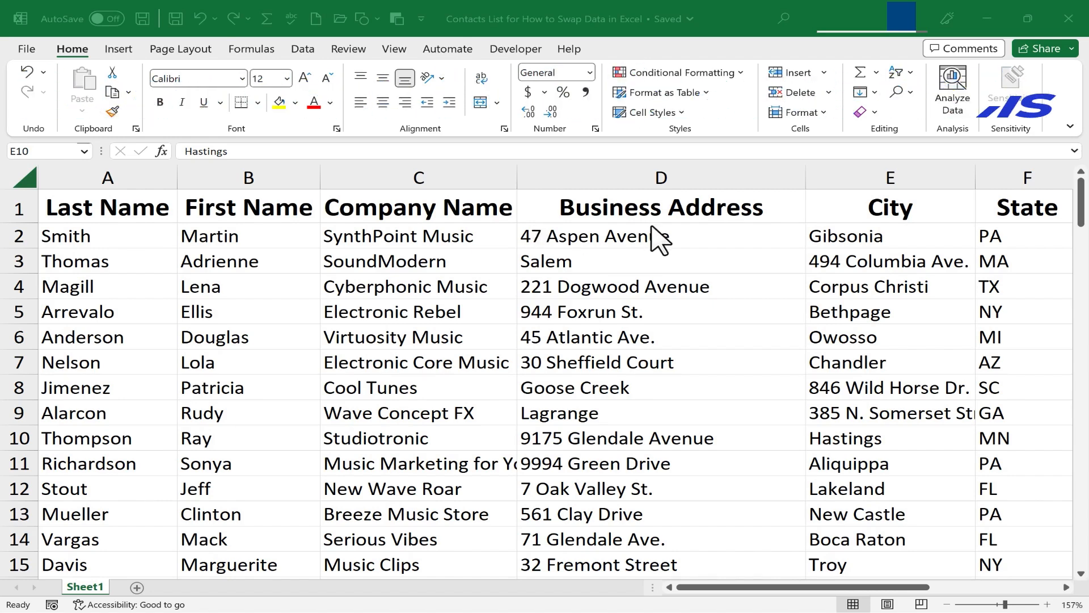
mouse_move(587, 285)
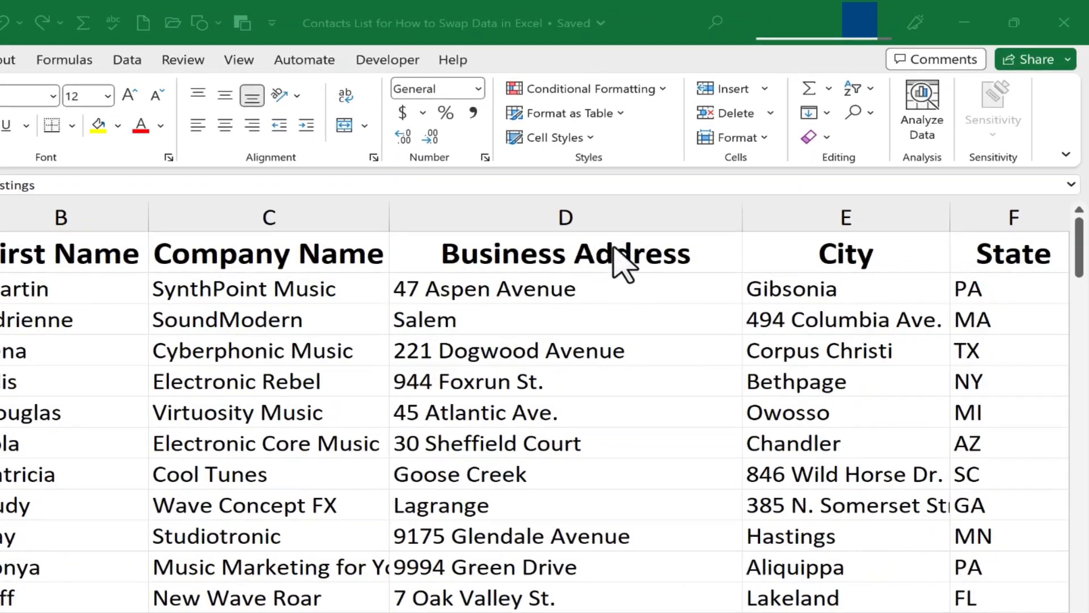
mouse_move(861, 299)
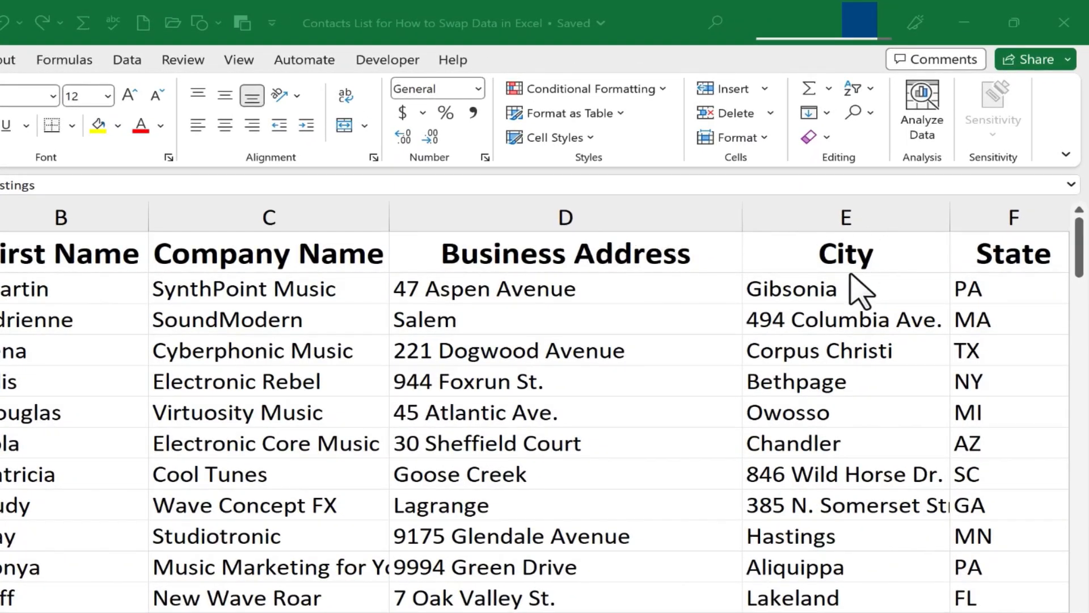
mouse_move(850, 346)
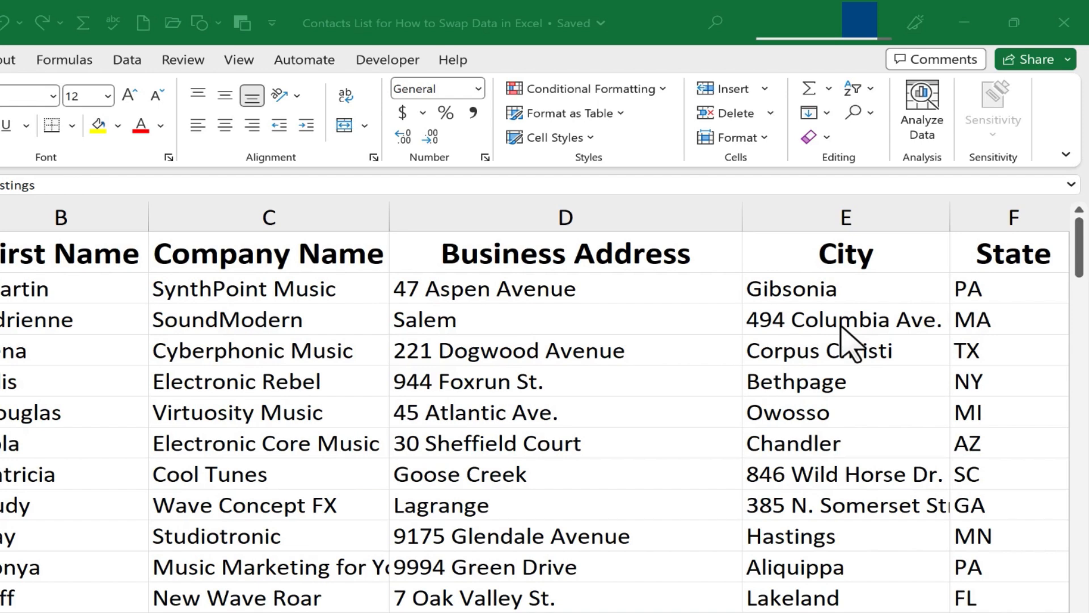
mouse_move(594, 327)
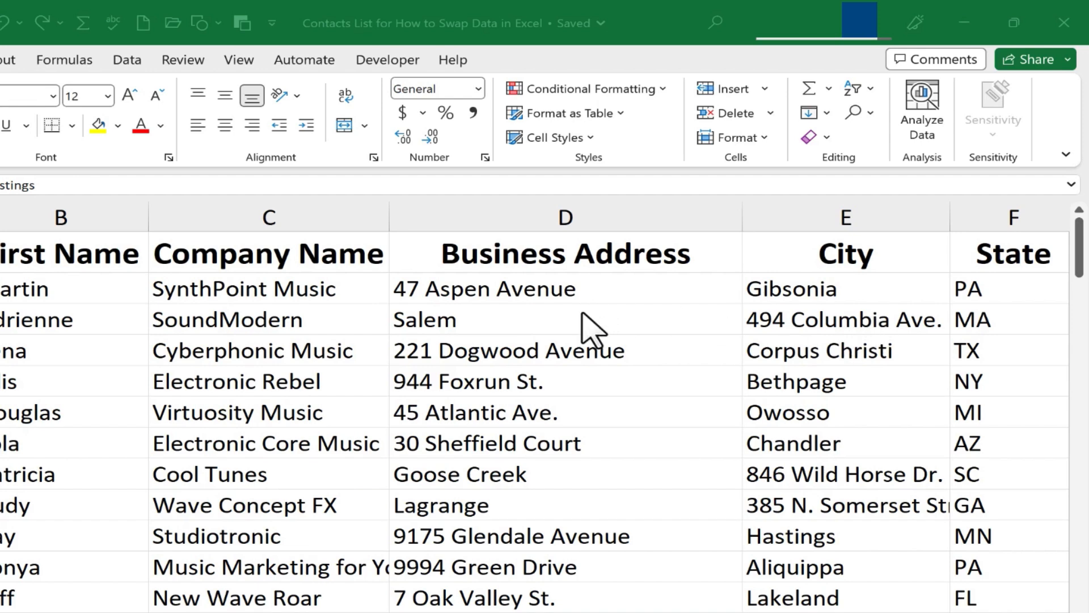
mouse_move(785, 489)
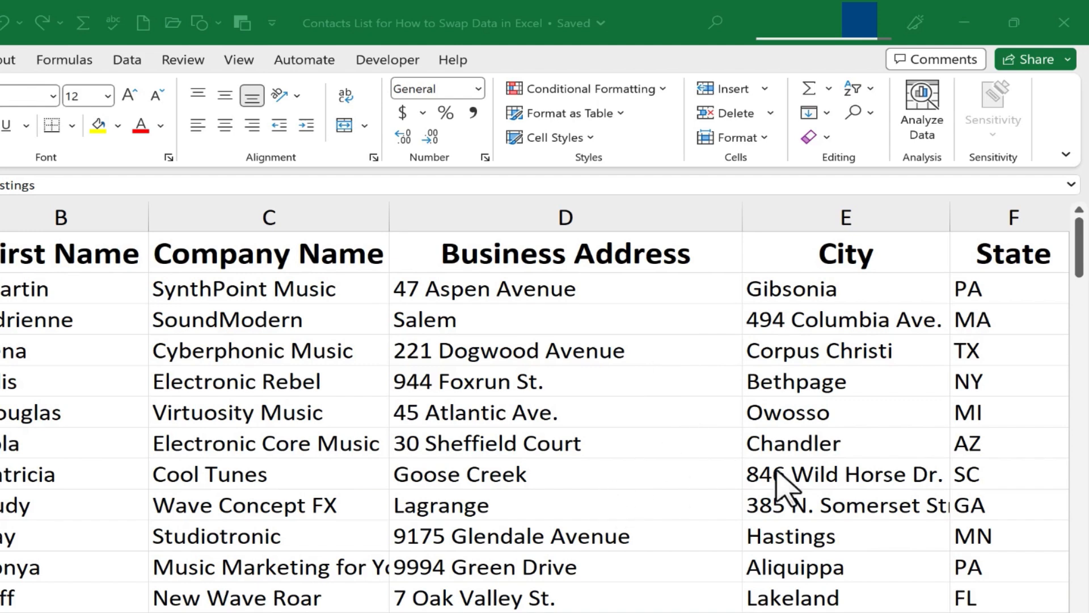
mouse_move(826, 309)
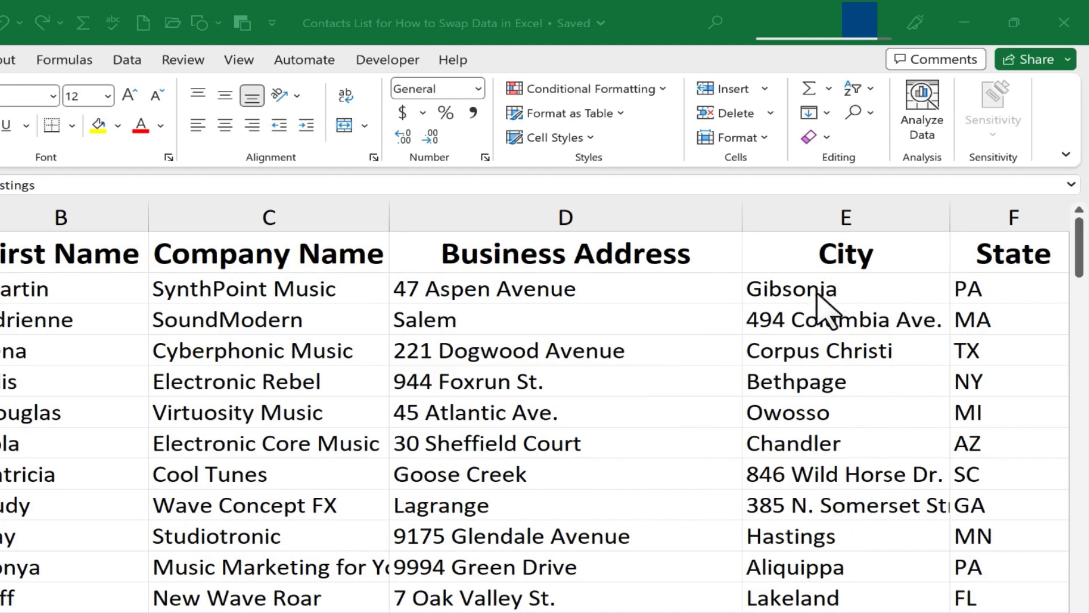
mouse_move(613, 304)
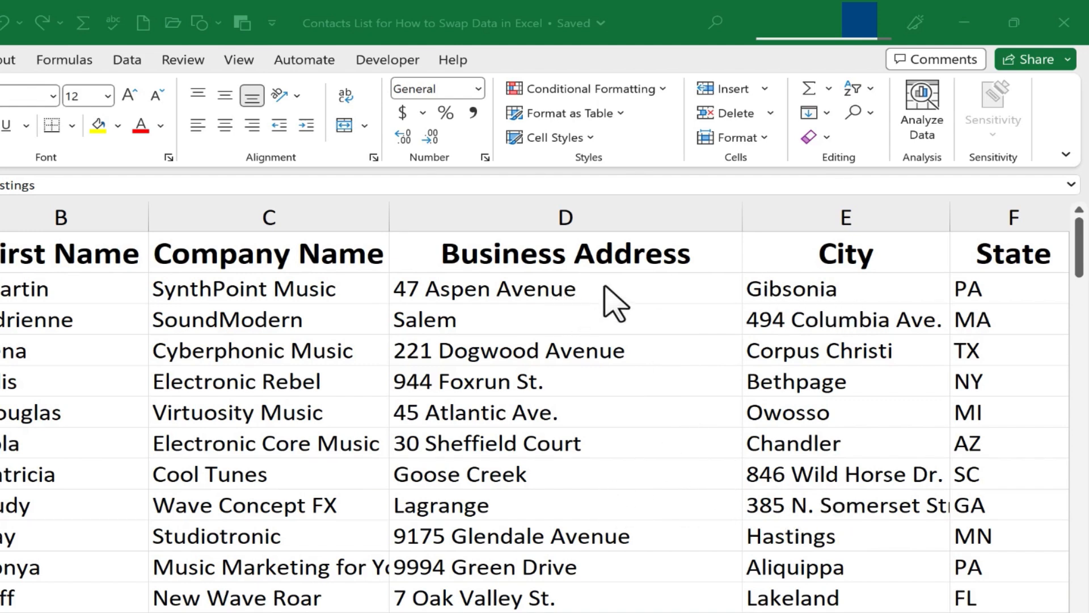
mouse_move(739, 244)
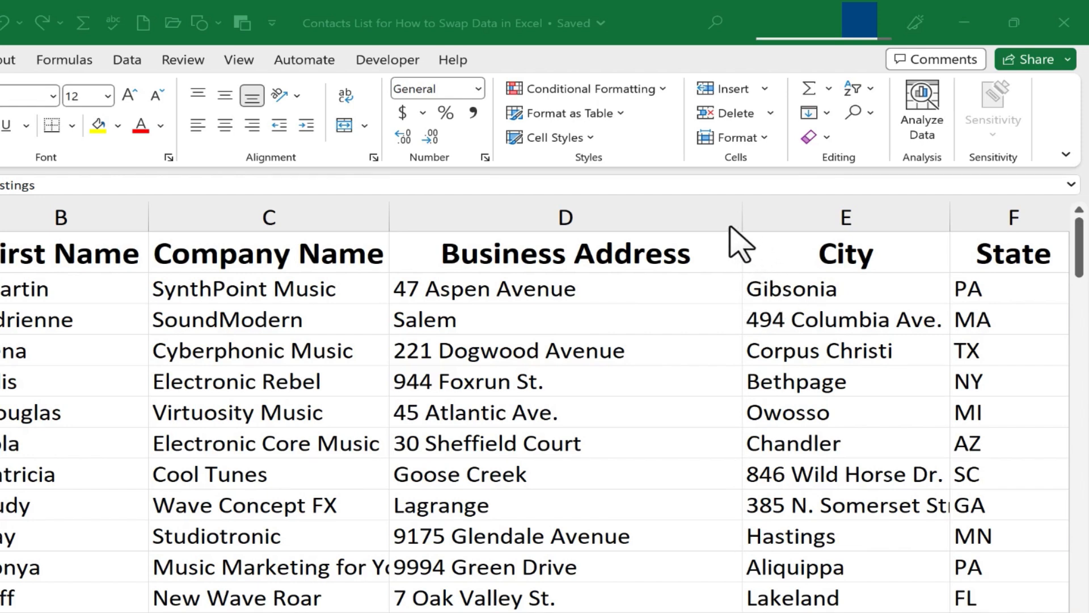
mouse_move(879, 309)
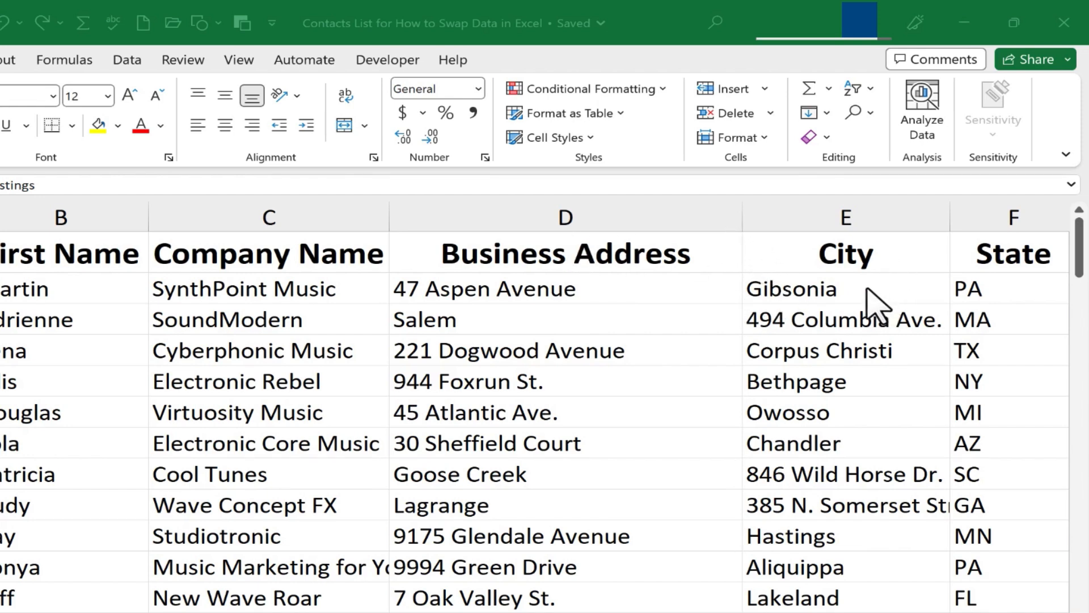
mouse_move(749, 326)
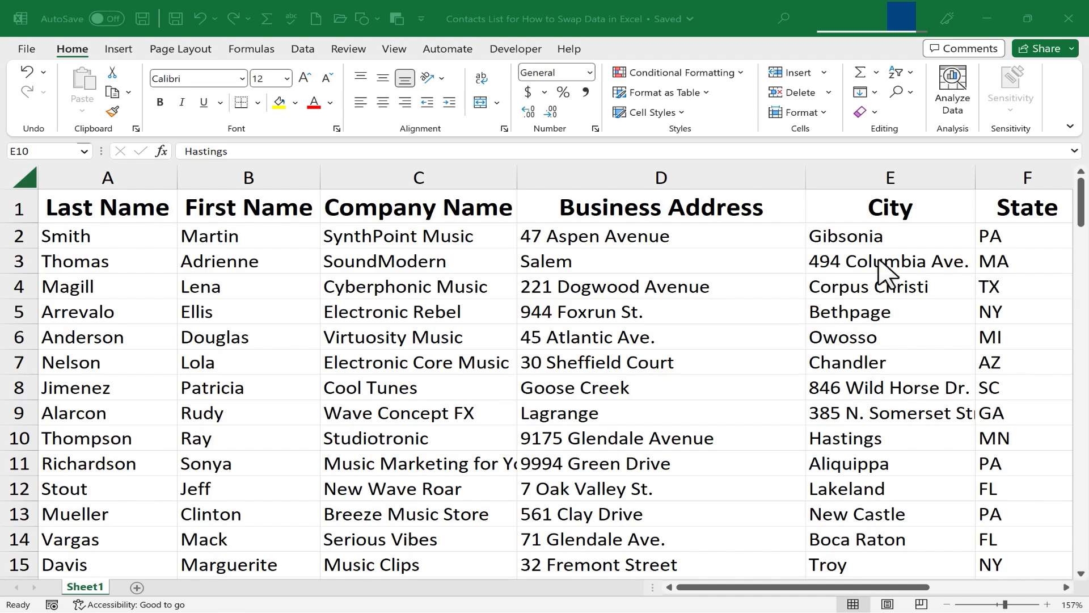
mouse_move(864, 273)
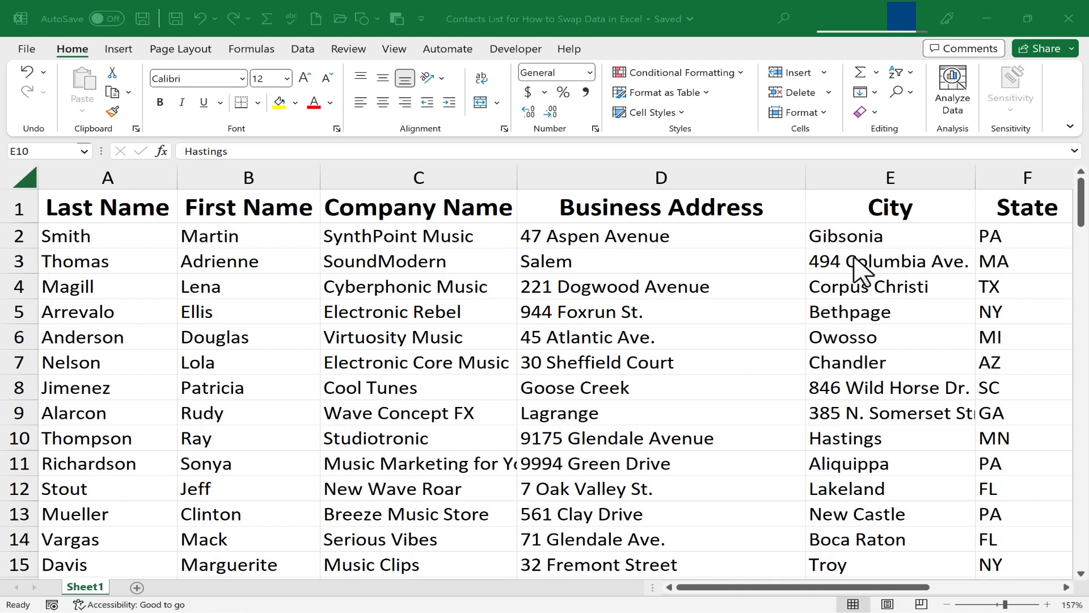
mouse_move(599, 273)
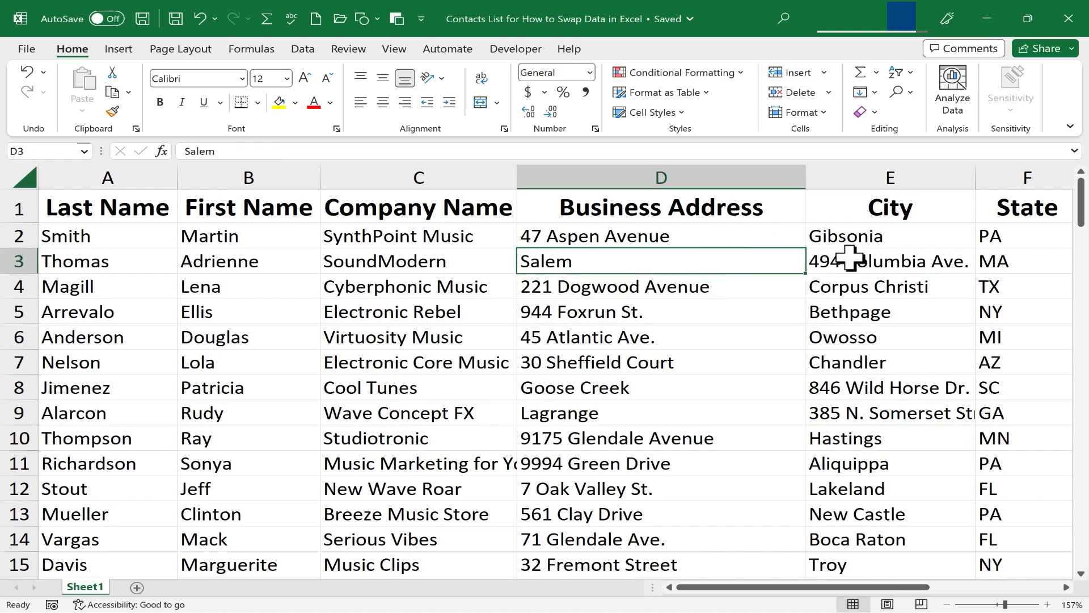
key("shift")
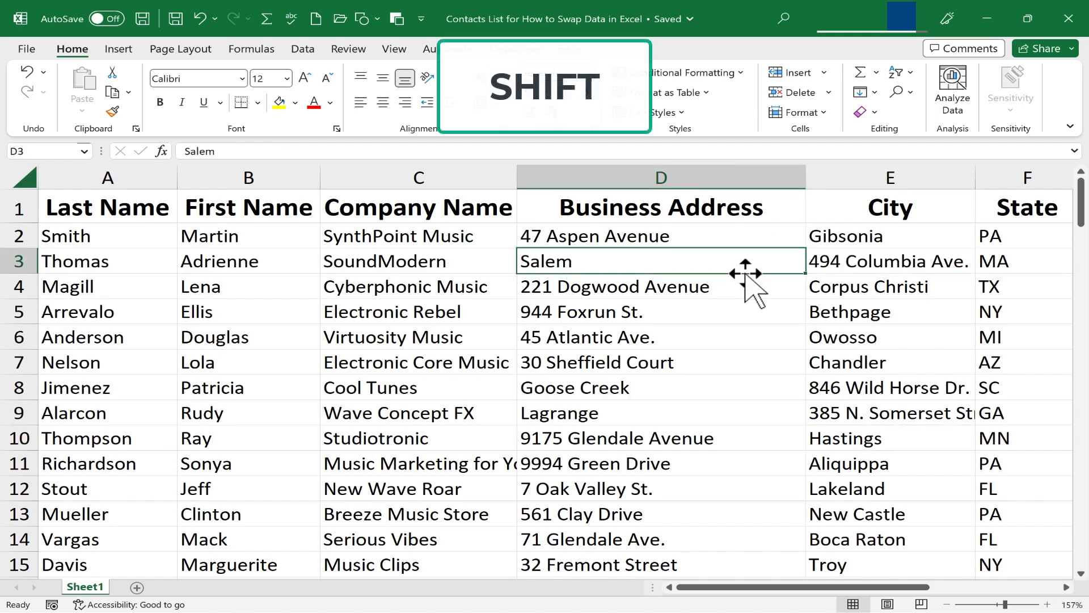
key("shift")
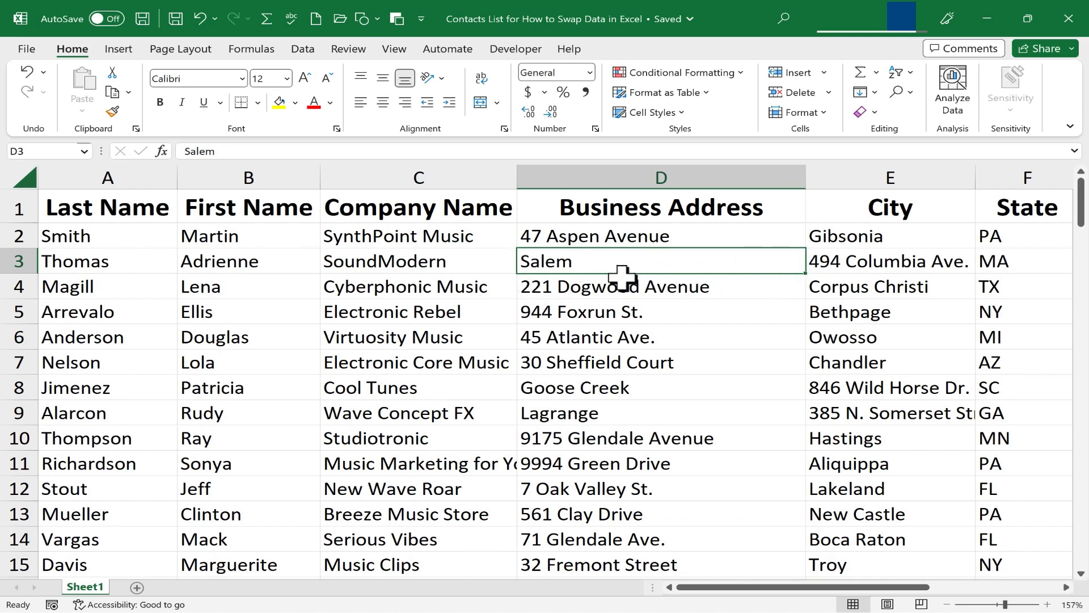
mouse_move(585, 251)
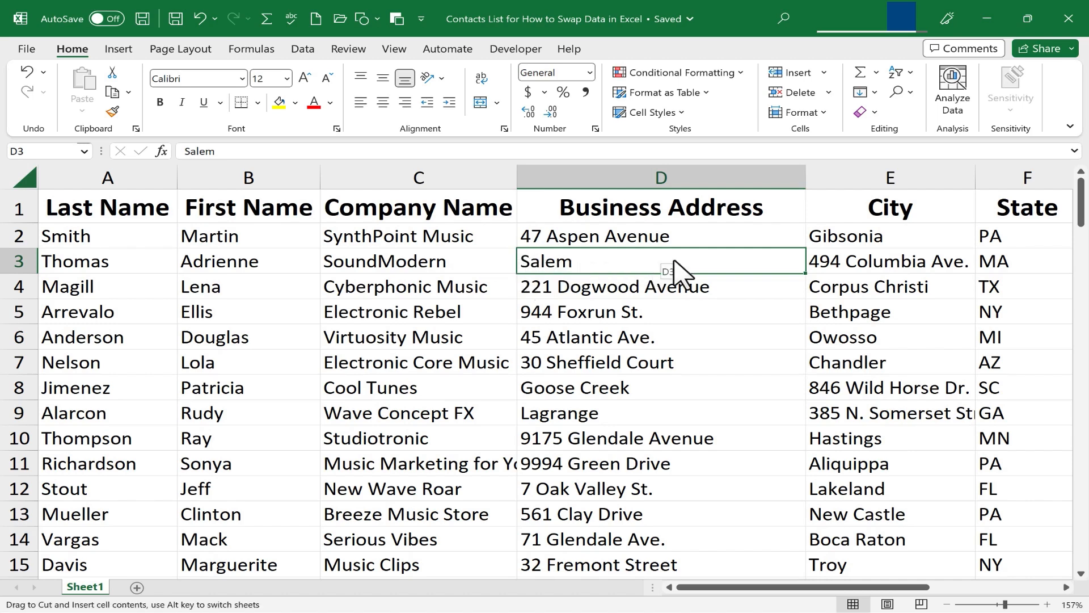
mouse_move(882, 271)
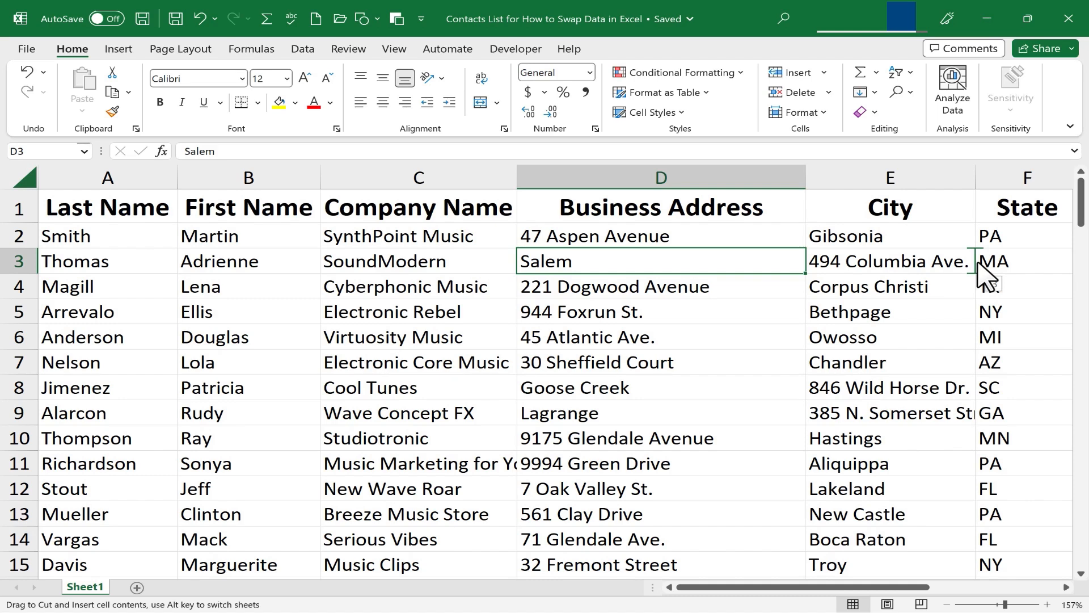
scroll("right", 3)
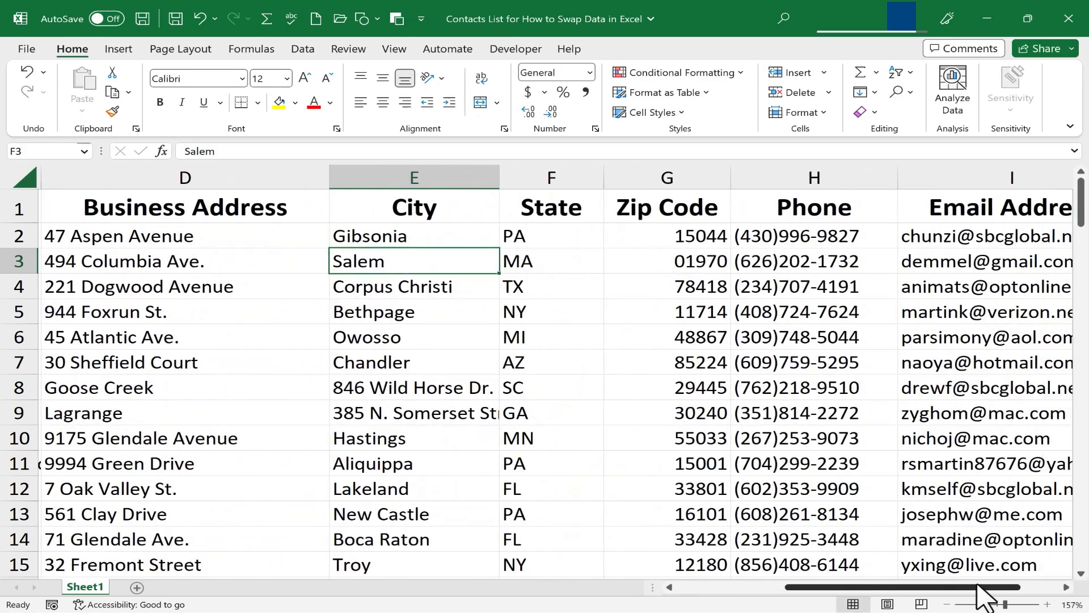
scroll("left", 3)
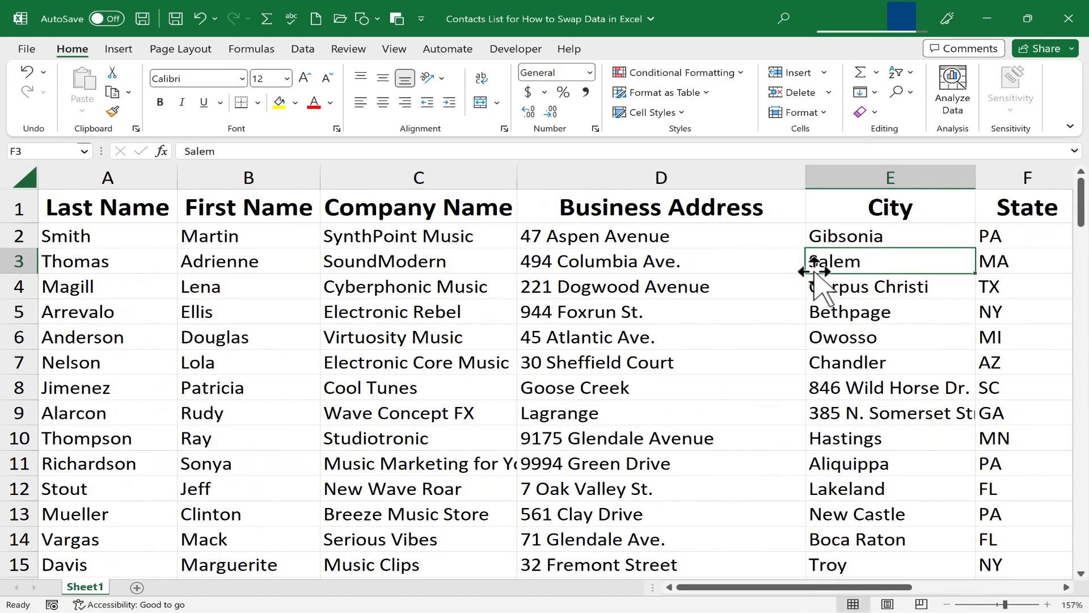
mouse_move(753, 263)
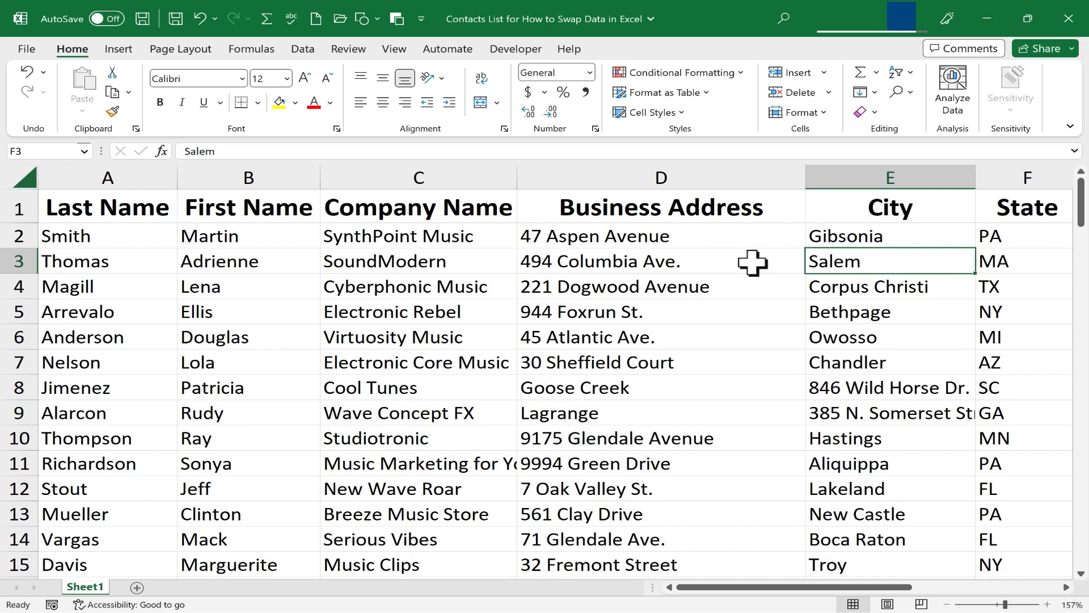
mouse_move(800, 324)
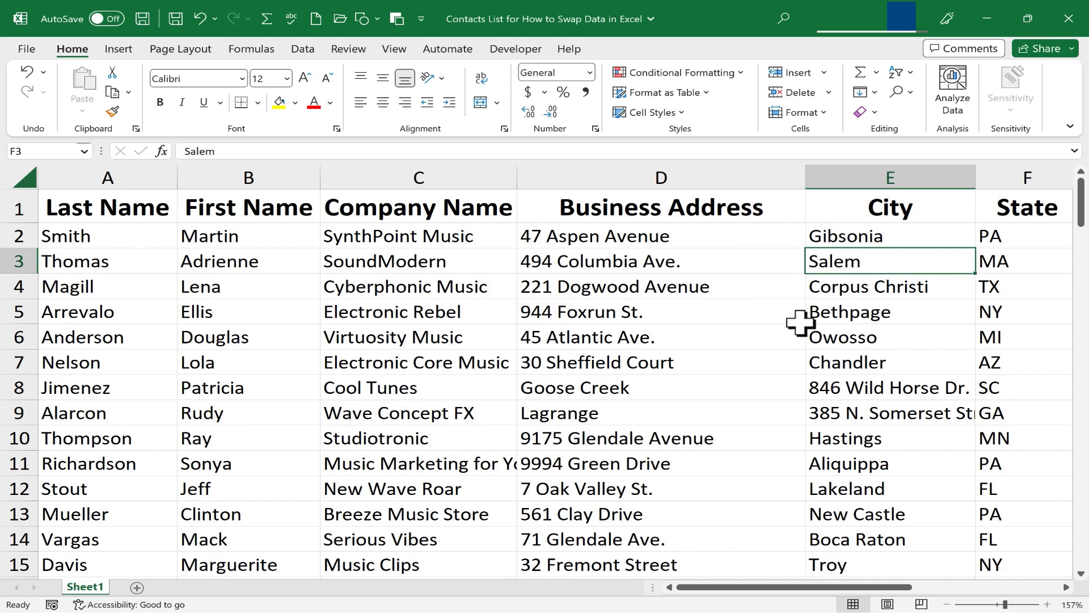
left_click(889, 387)
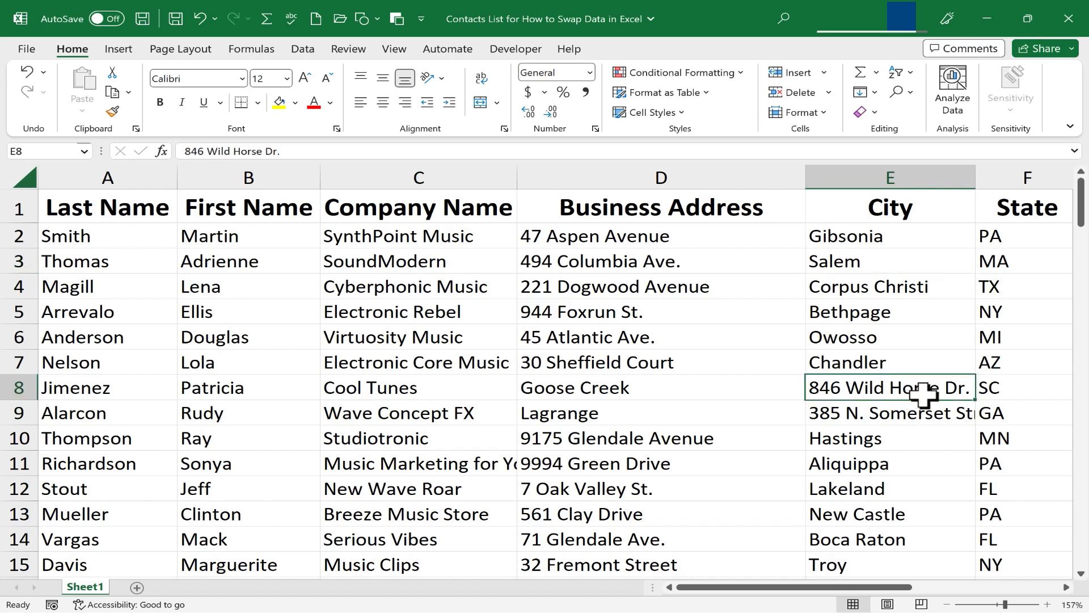
key("shift")
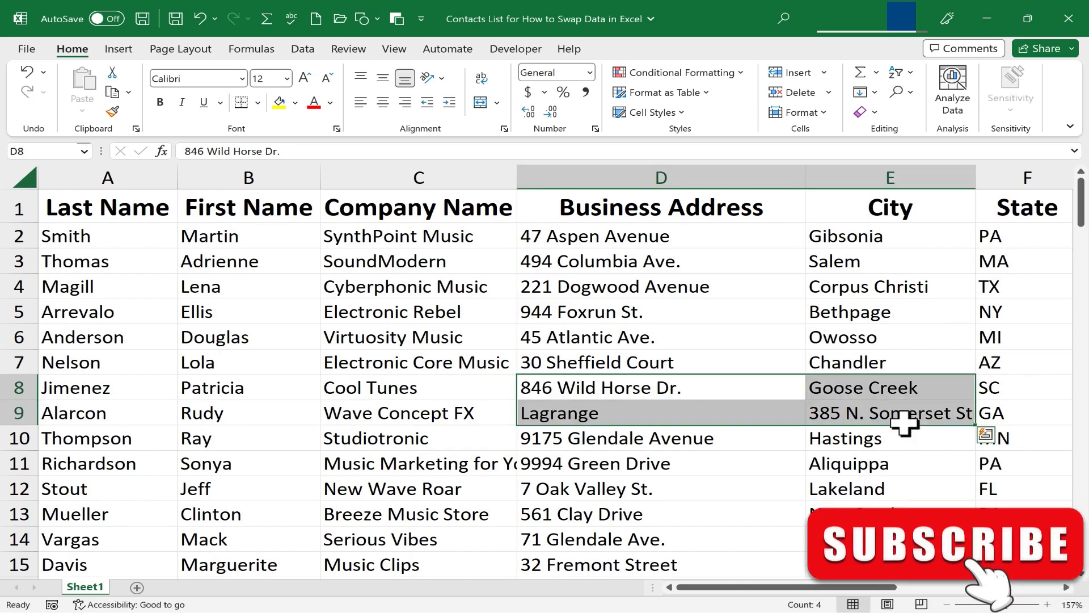
left_click(889, 412)
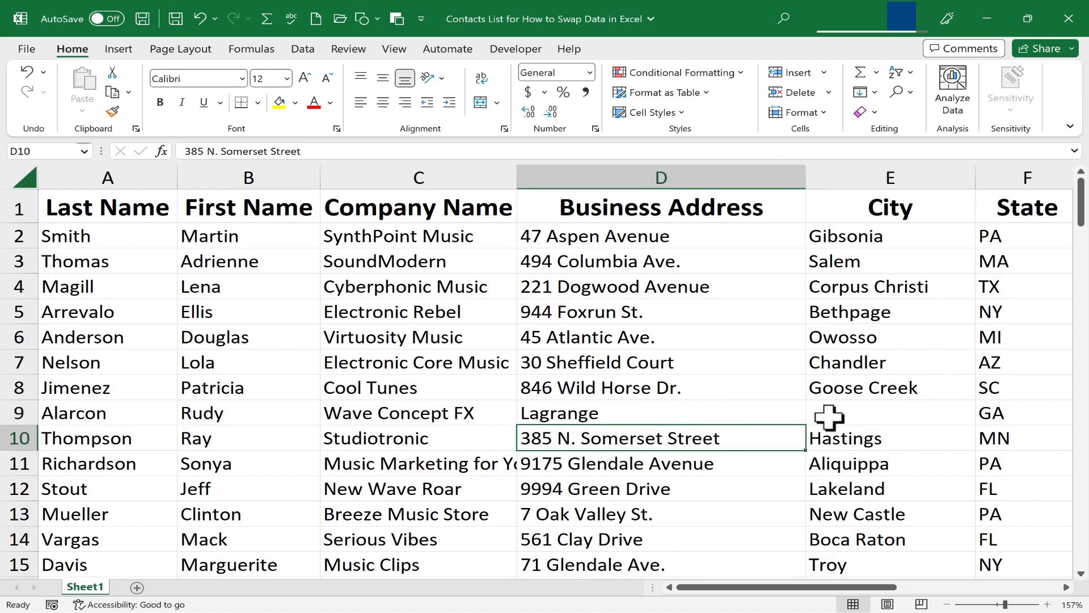
left_click(888, 411)
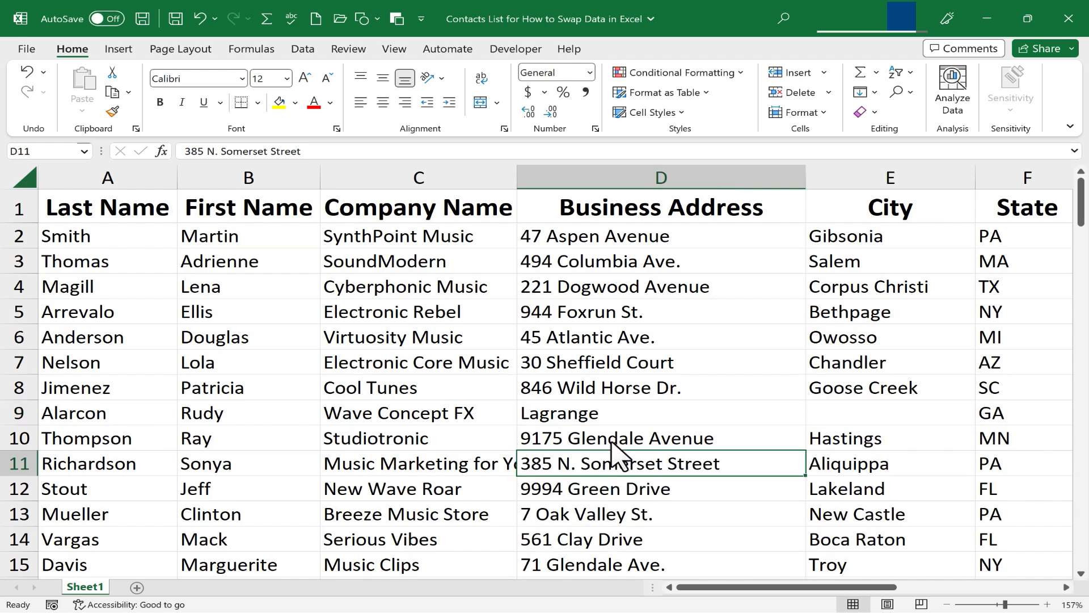
mouse_move(609, 467)
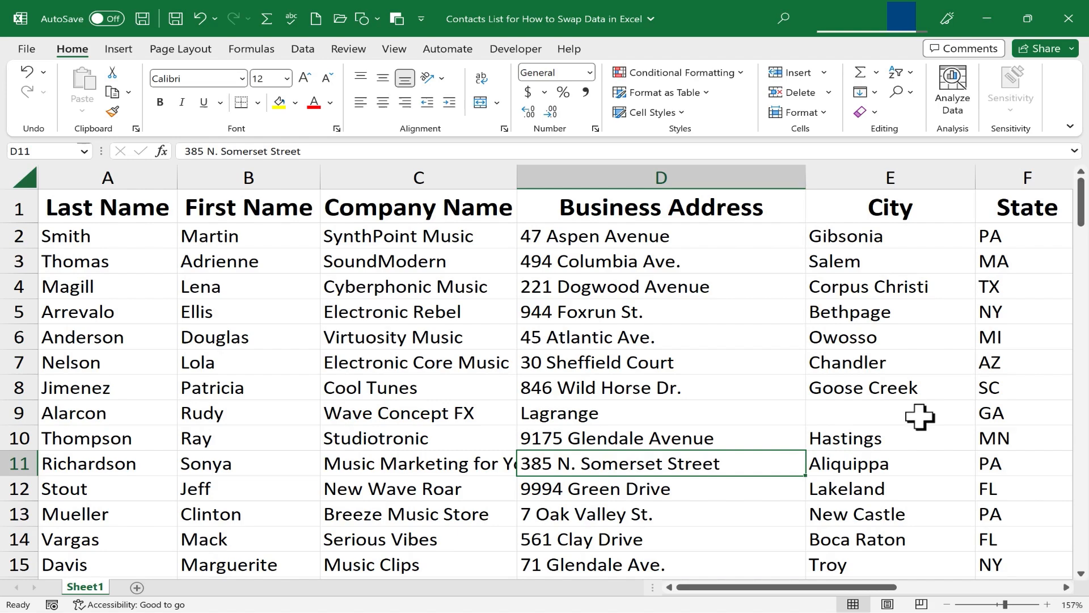
key("ctrl+z")
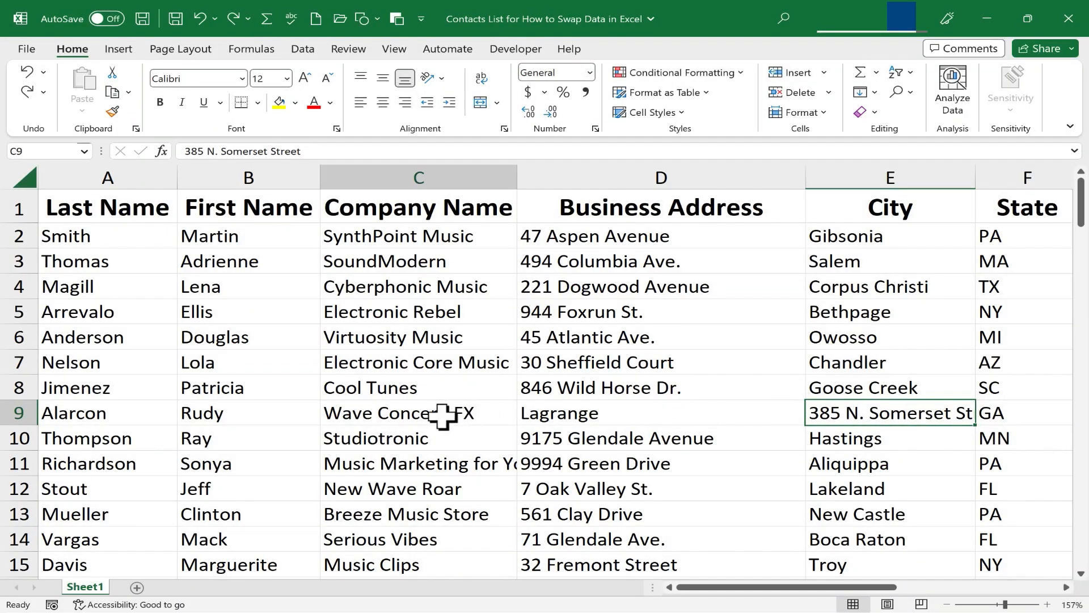
key("shift")
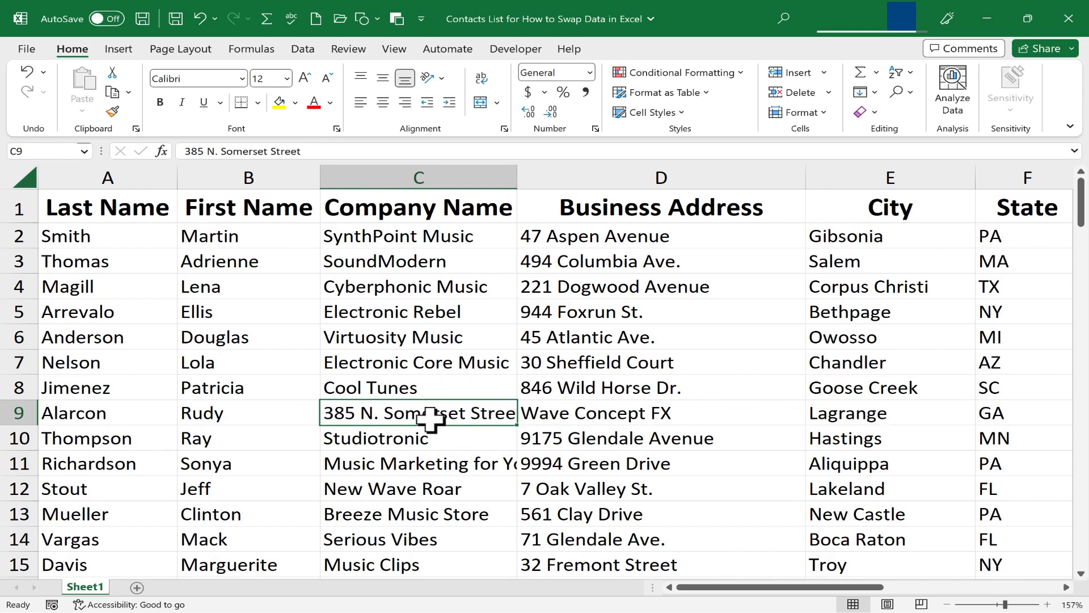
mouse_move(611, 424)
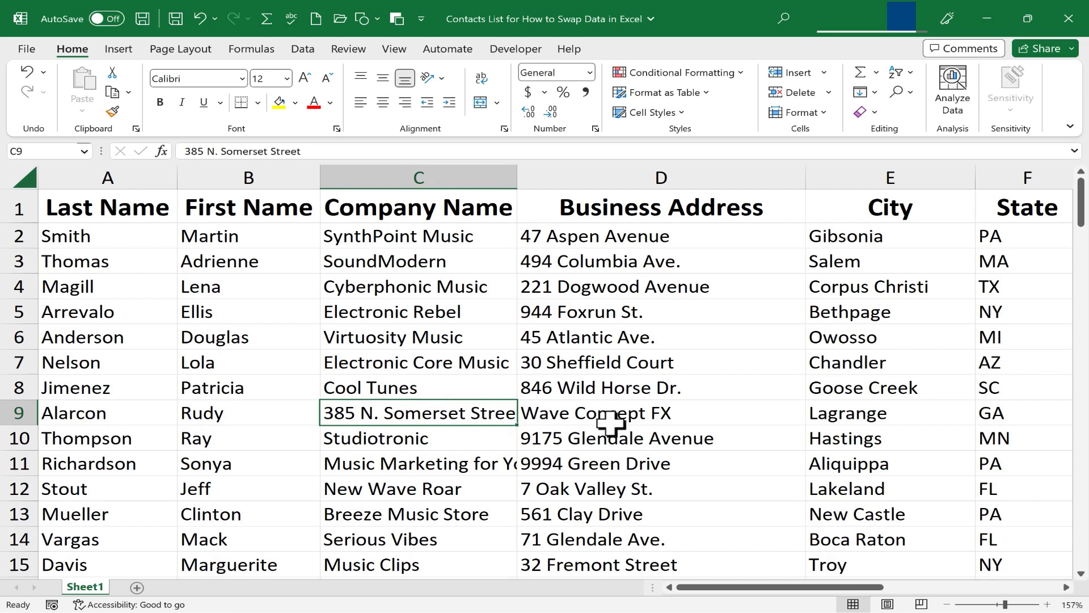
mouse_move(757, 419)
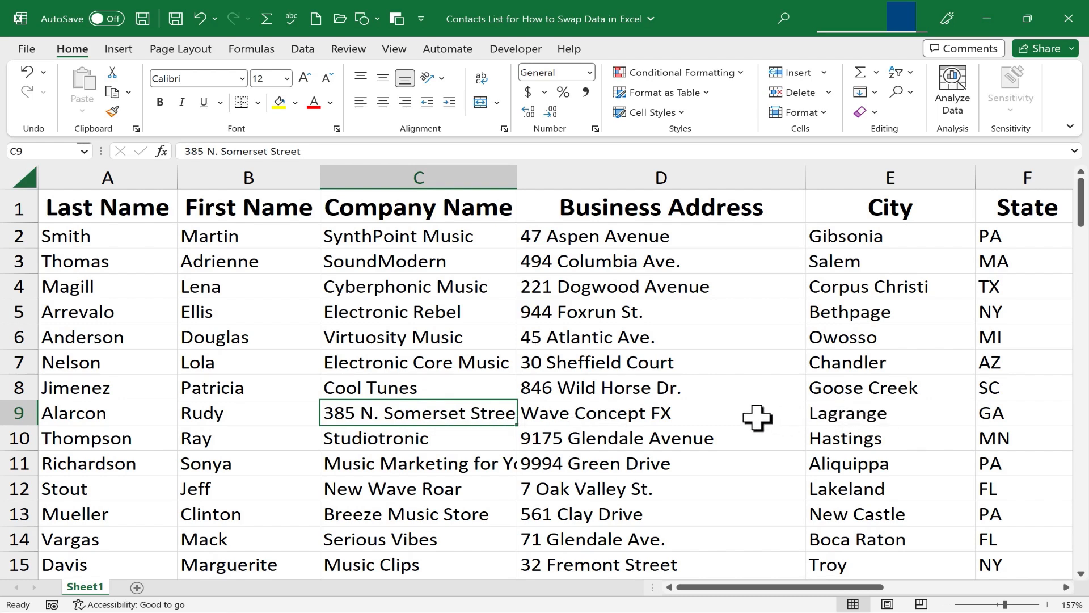
mouse_move(448, 423)
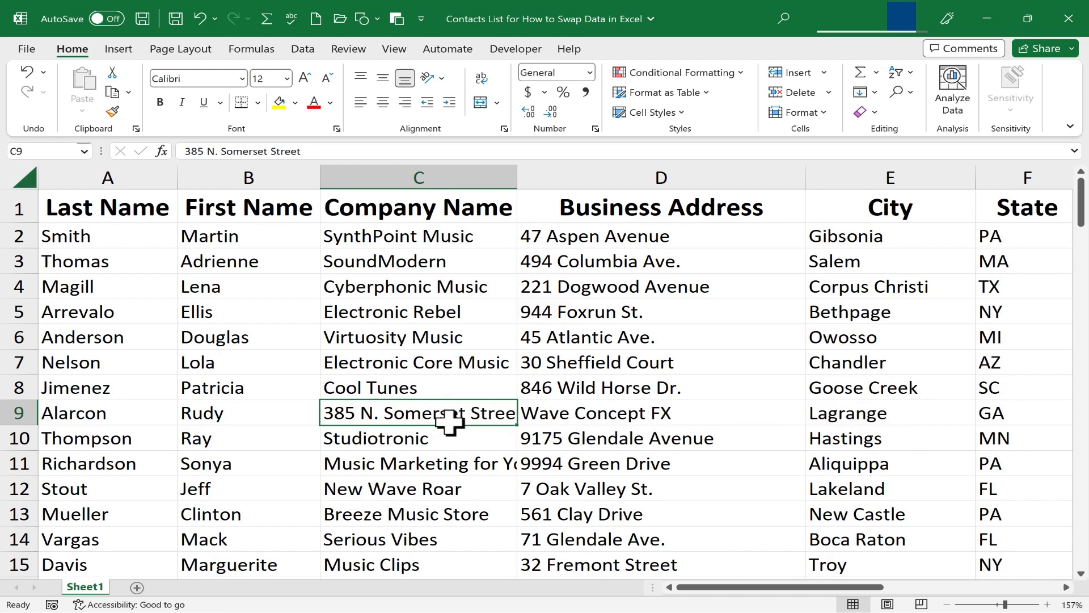
mouse_move(845, 437)
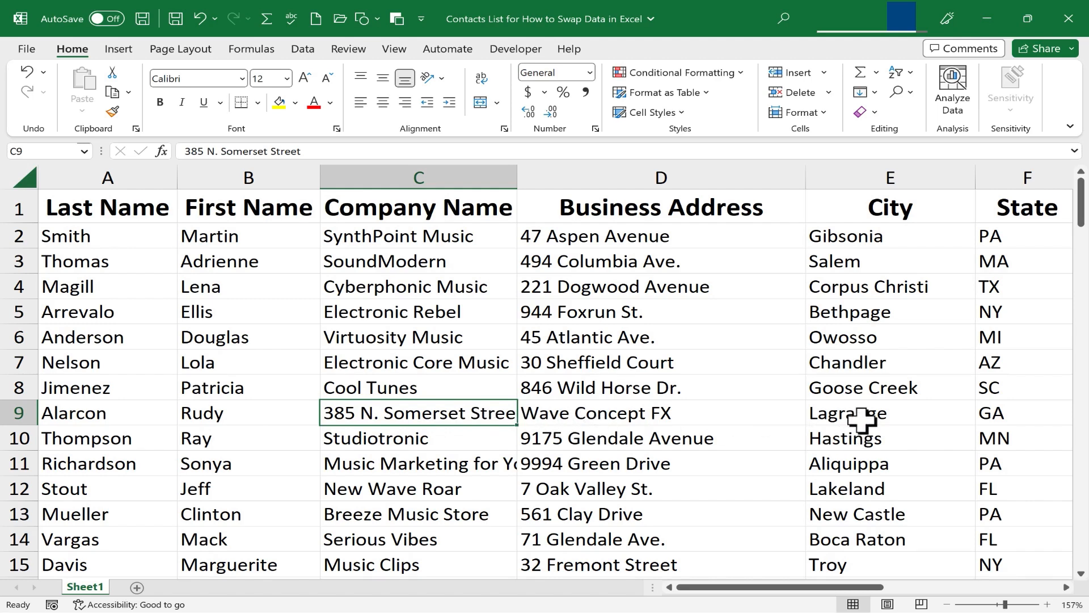
mouse_move(861, 236)
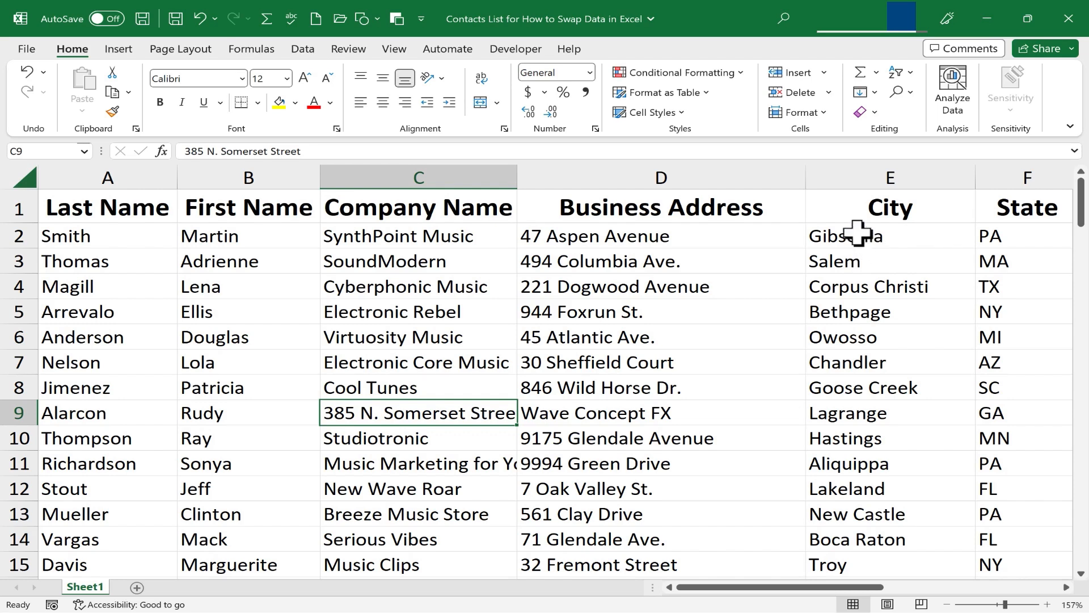
mouse_move(769, 245)
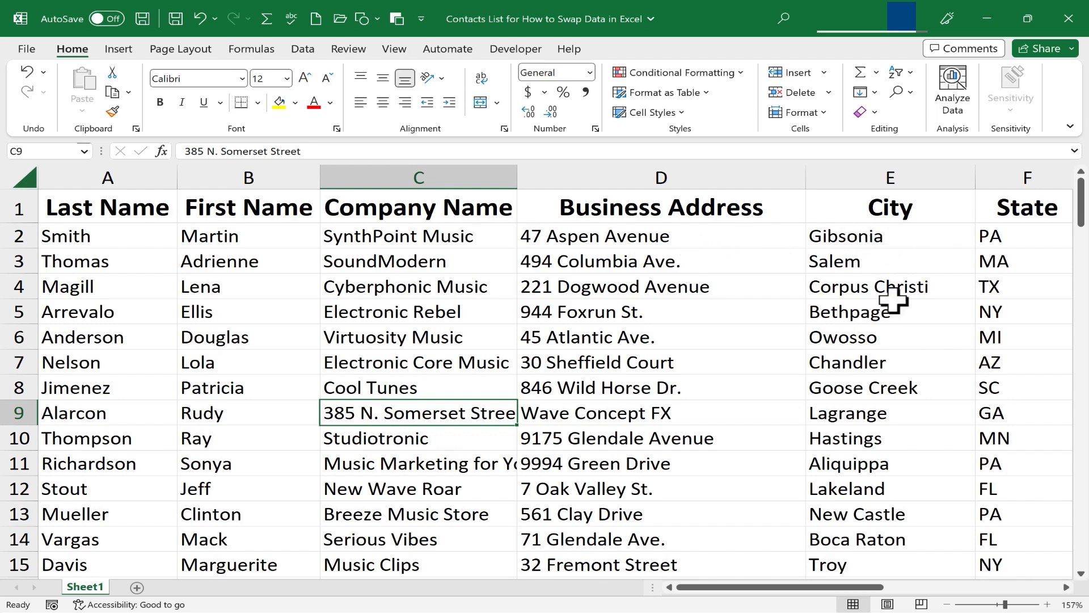
- Show the Super Thanks offer for Technology for Teachers and Students on the video page
left_click(889, 286)
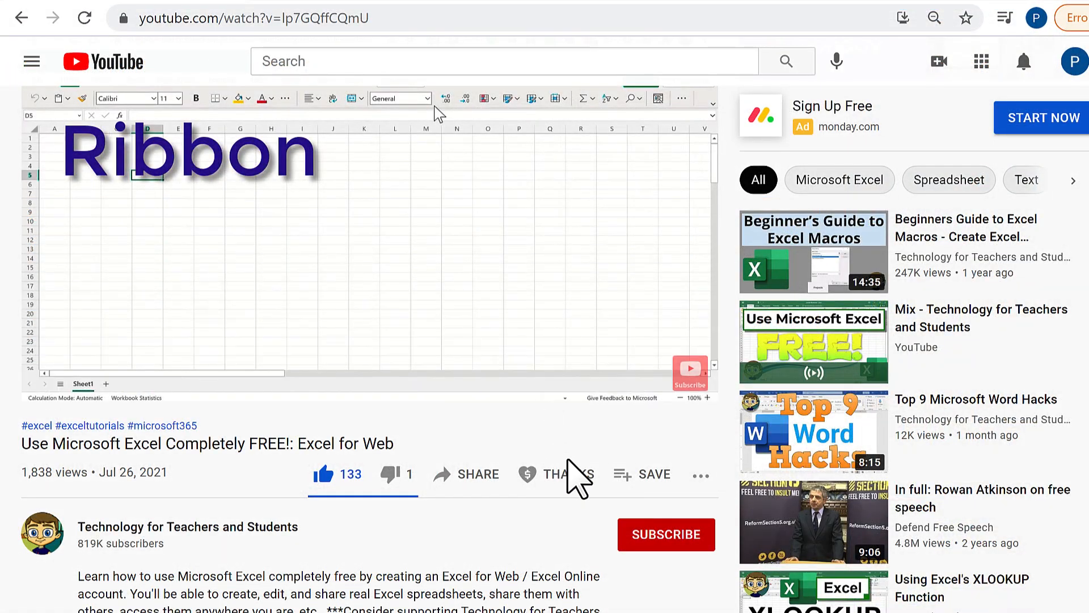
left_click(556, 473)
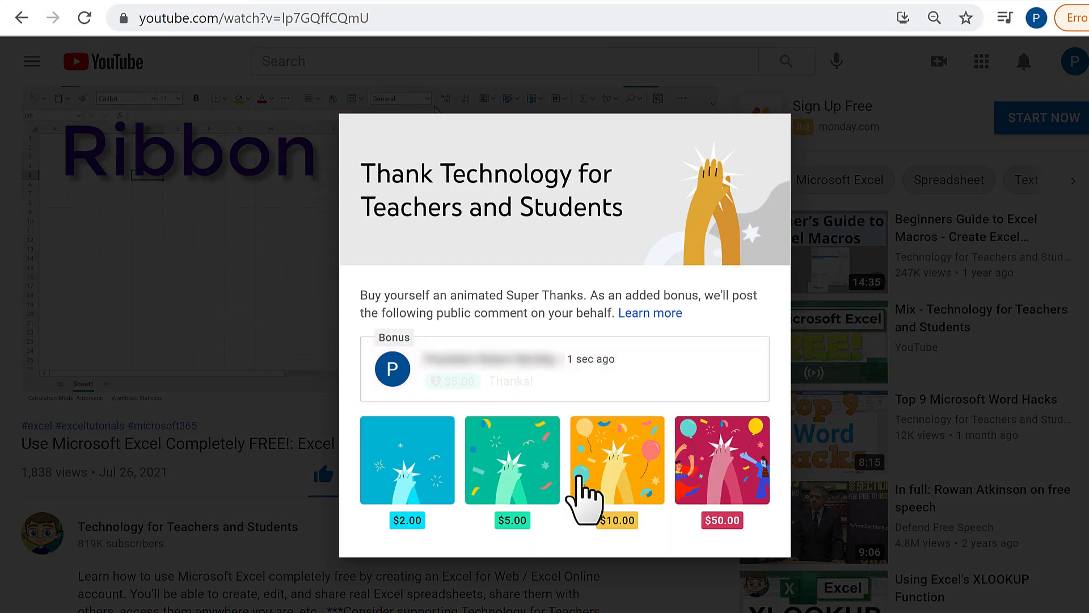